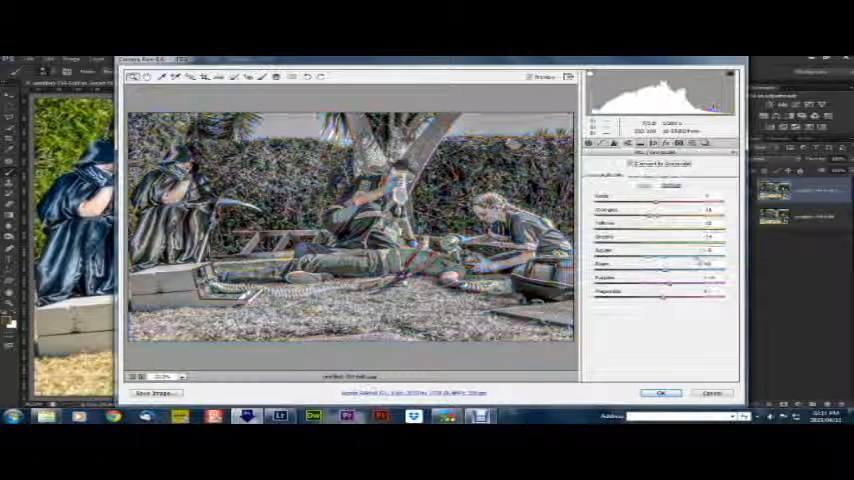
# Apply the Camera Raw slider adjustments for a gritty, high-detail HDR tonal look
pyautogui.click(660, 392)
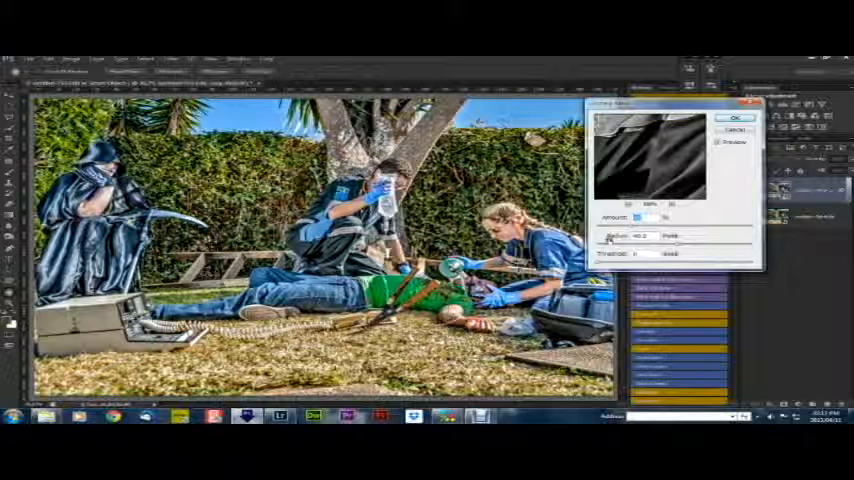
# Apply Unsharp Mask as a smart filter with the chosen amount, radius and threshold
pyautogui.click(728, 120)
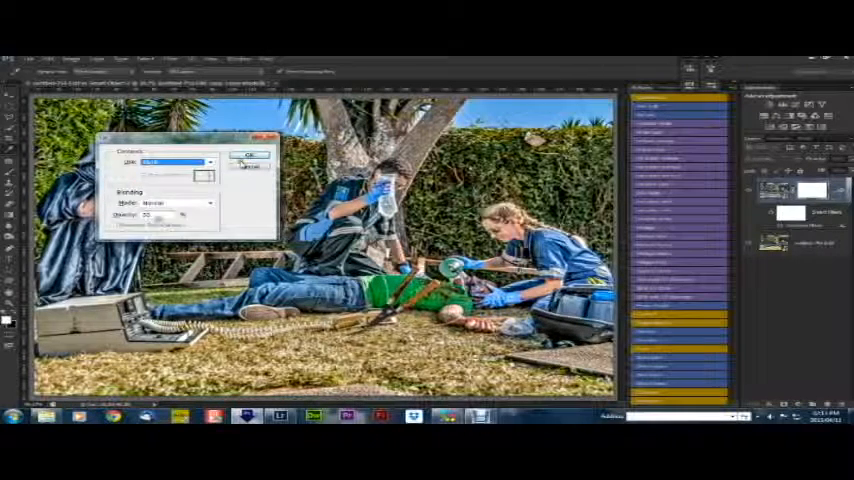
# Fill the layer mask at 50% opacity in Normal mode so the effect shows partially
pyautogui.click(244, 160)
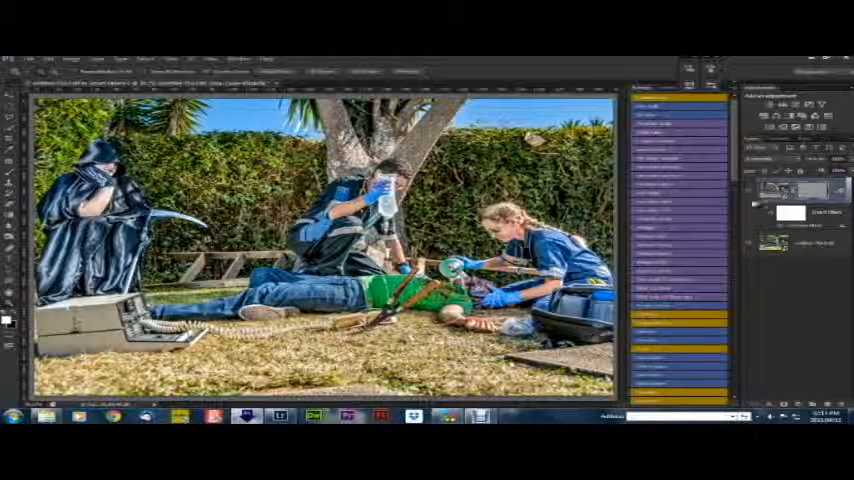